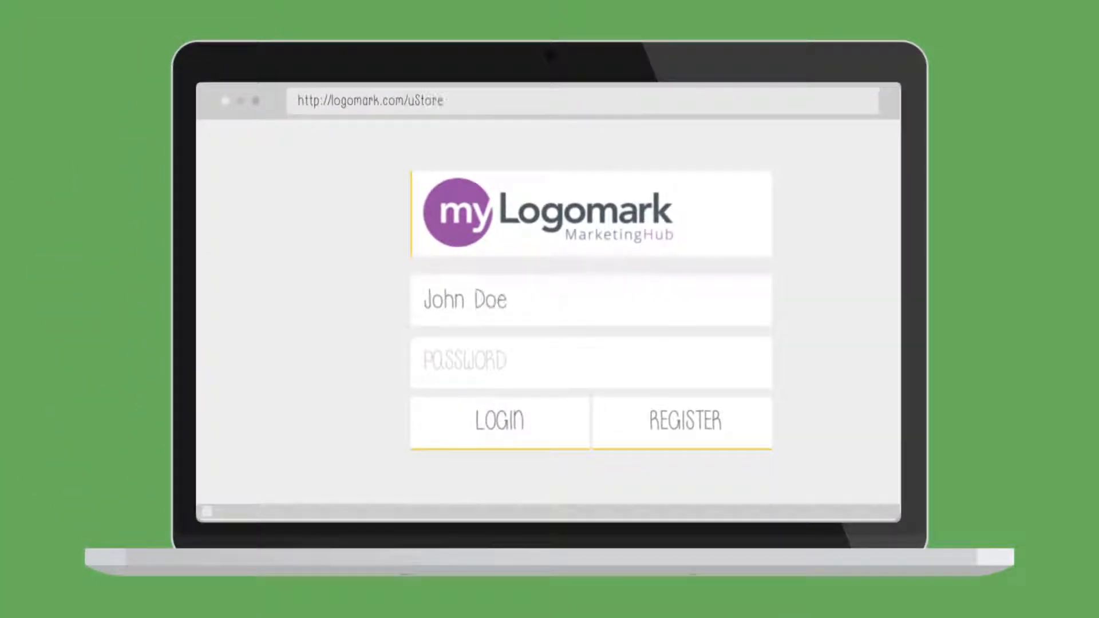
Log in, select Cool Box #10001 as custom packaging for a product, and reach its design options.
{"action": "left_click", "coordinate": [499, 421]}
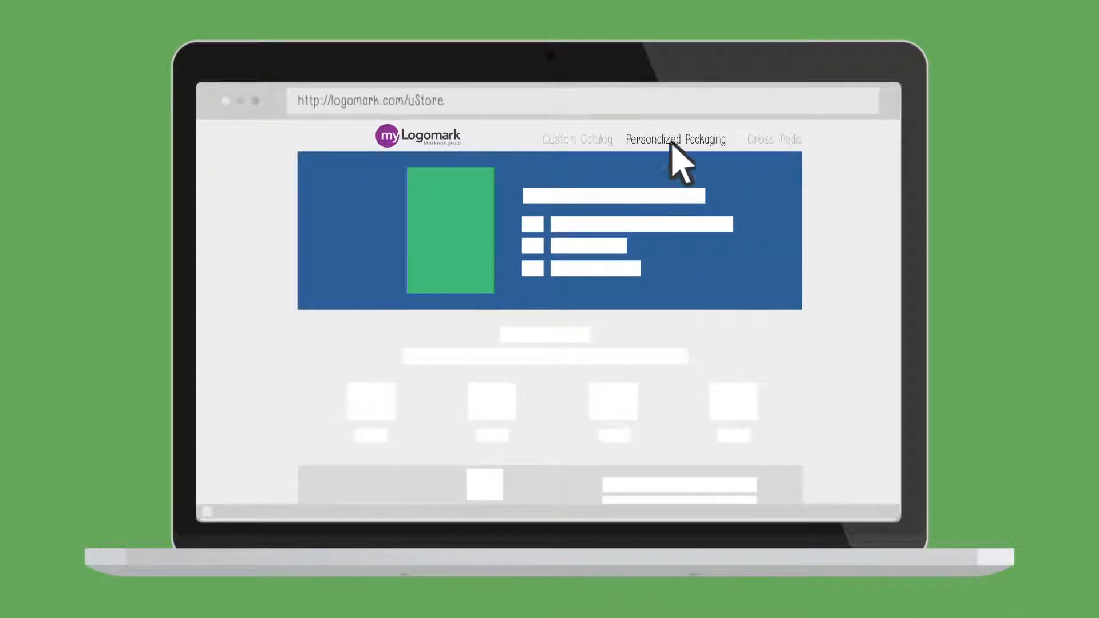
{"action": "left_click", "coordinate": [674, 138]}
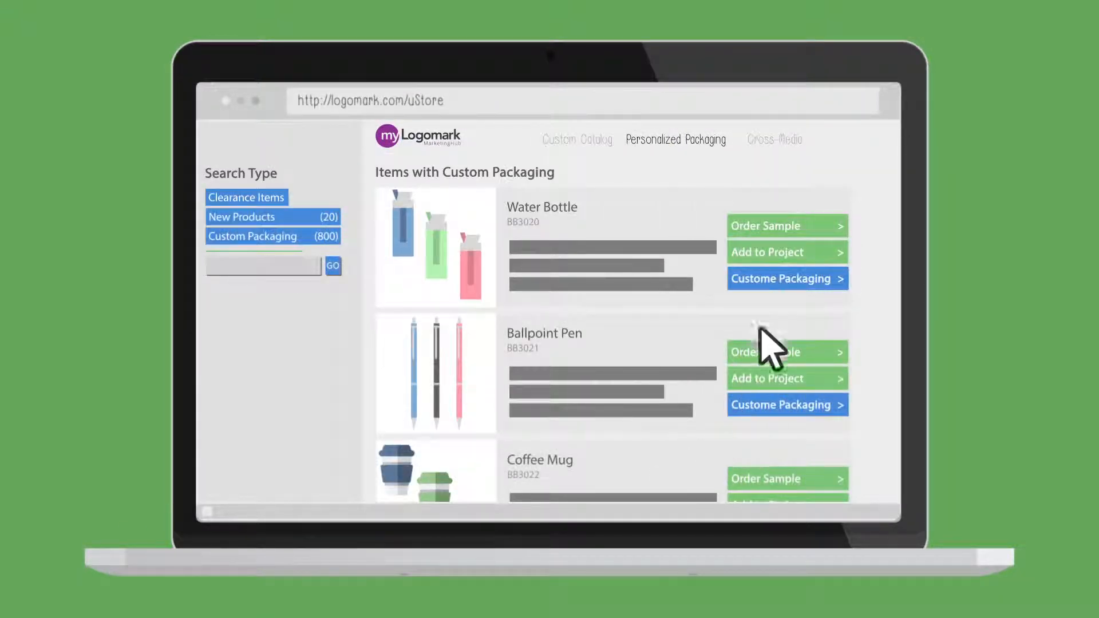
{"action": "left_click", "coordinate": [778, 406]}
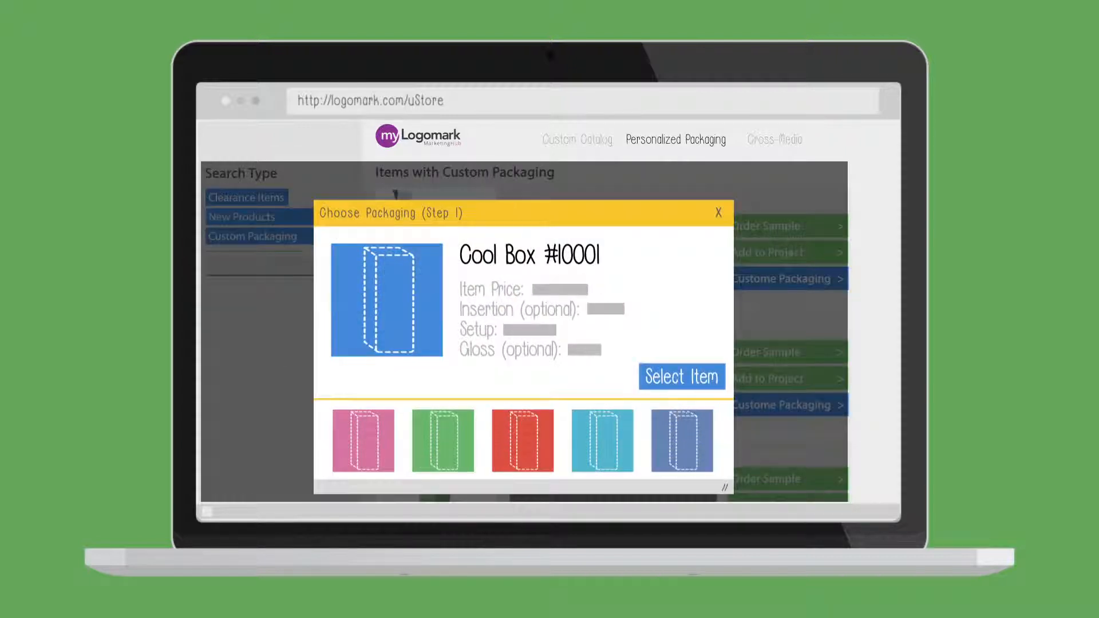
{"action": "left_click", "coordinate": [680, 377]}
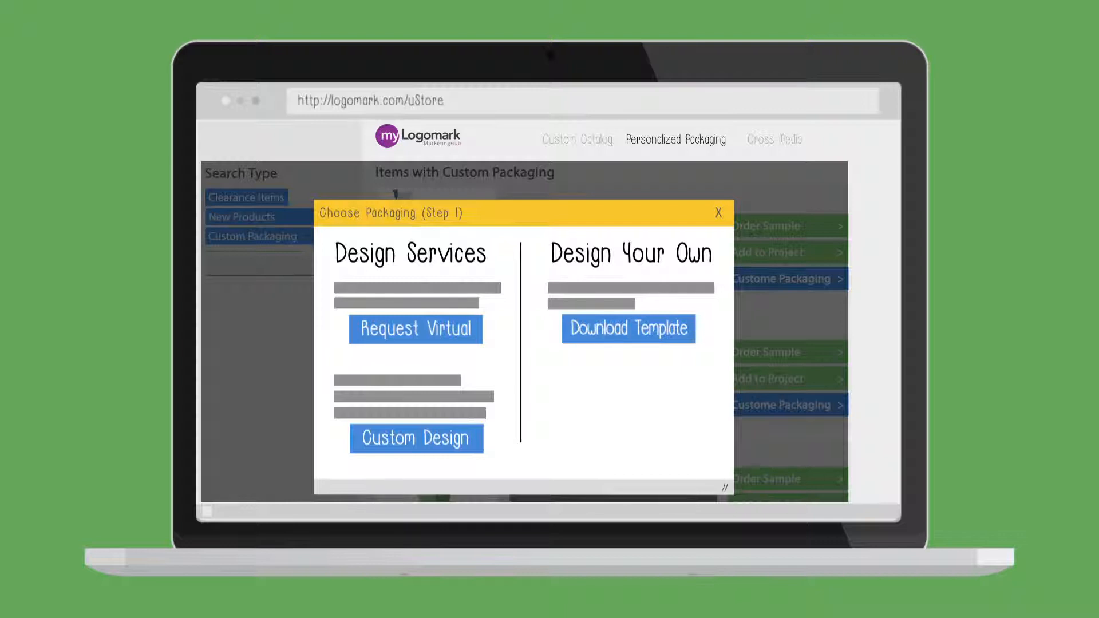
{"action": "left_click", "coordinate": [627, 328]}
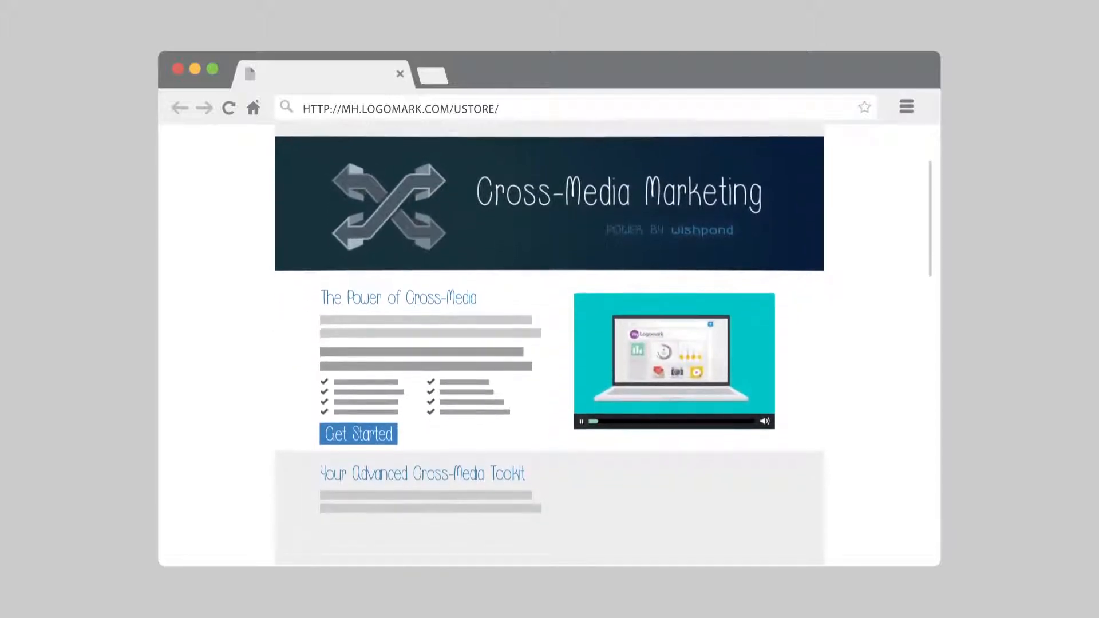
Scroll the Cross-Media Marketing page to reveal the Advanced Toolkit: landing pages, contests, coupons, online forms.
{"action": "scroll", "scroll_direction": "down", "scroll_amount": 3}
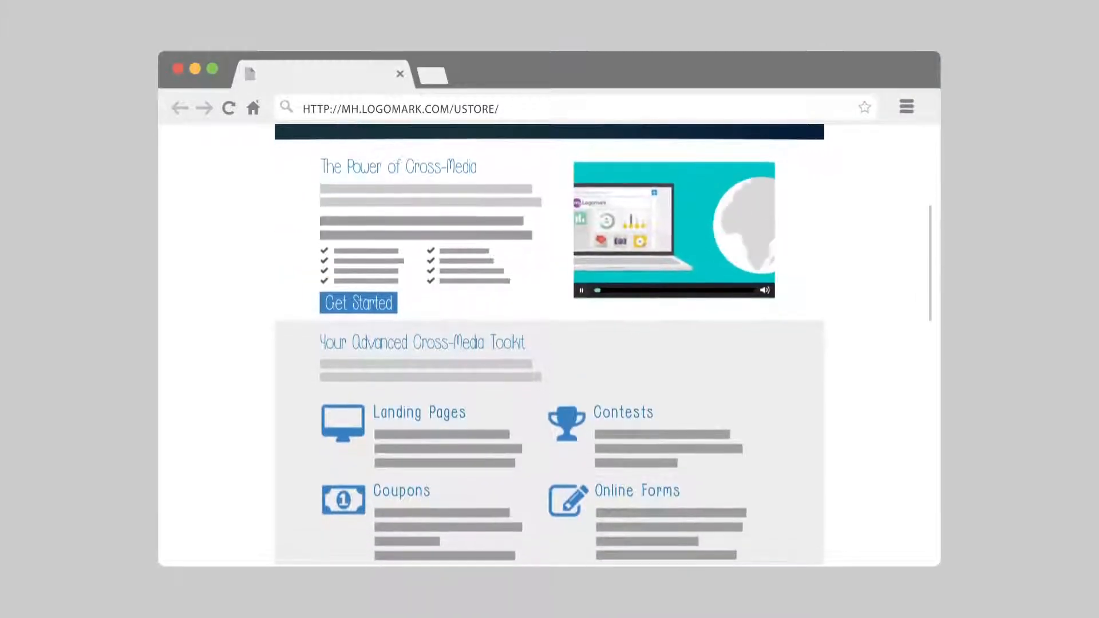
{"action": "scroll", "scroll_direction": "up", "scroll_amount": 3}
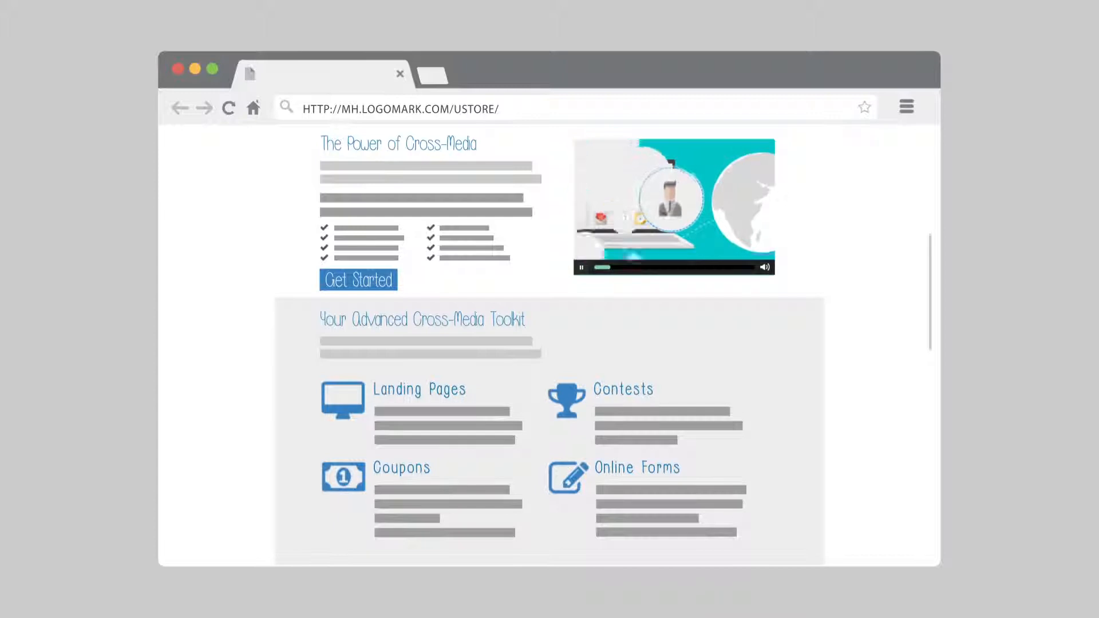